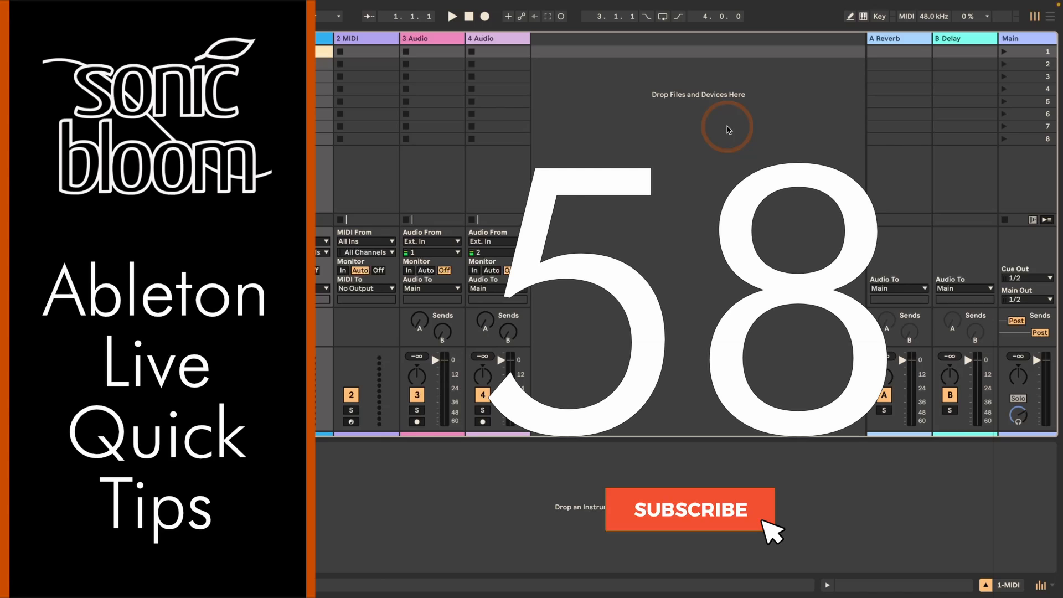
Step: Select the first empty clip slot on the 1 MIDI track in Session view
click(691, 510)
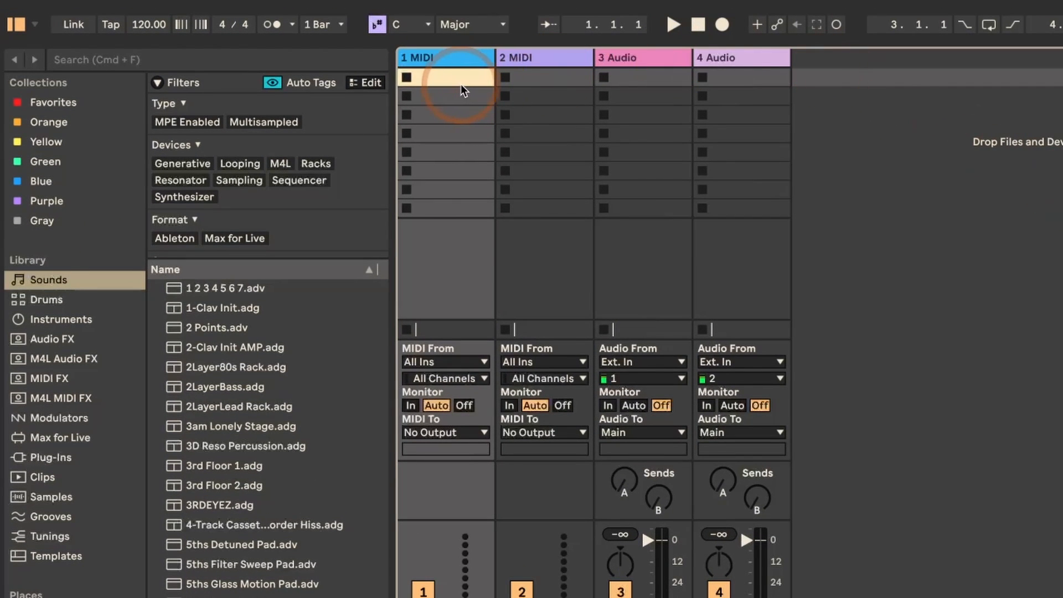
mouse_move(441, 83)
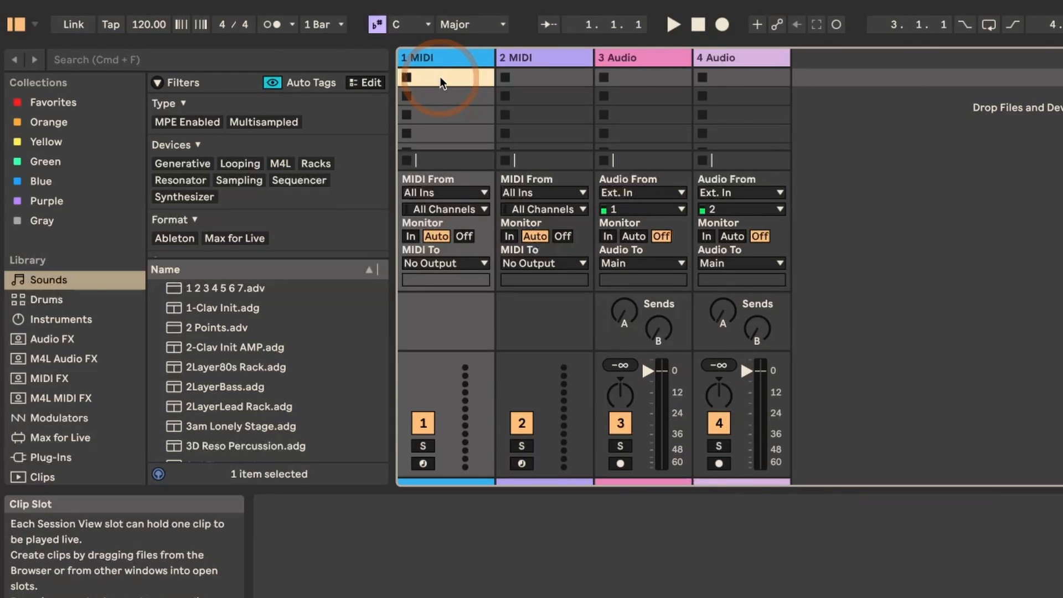
Step: Insert an empty MIDI clip into the slot via its context menu's Insert Empty MIDI Clip
right_click(407, 78)
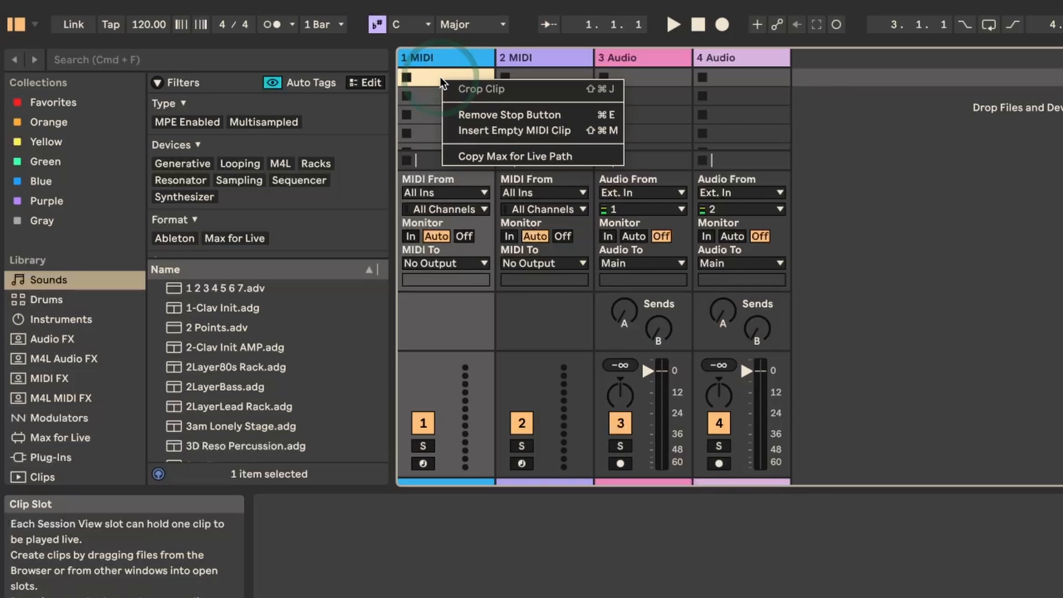
mouse_move(505, 131)
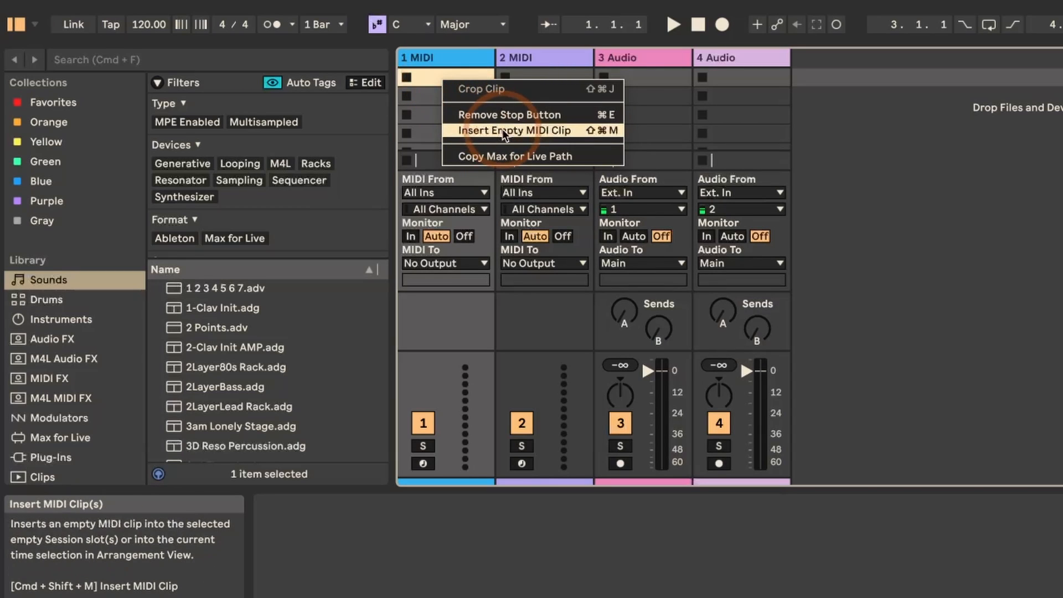
click(515, 131)
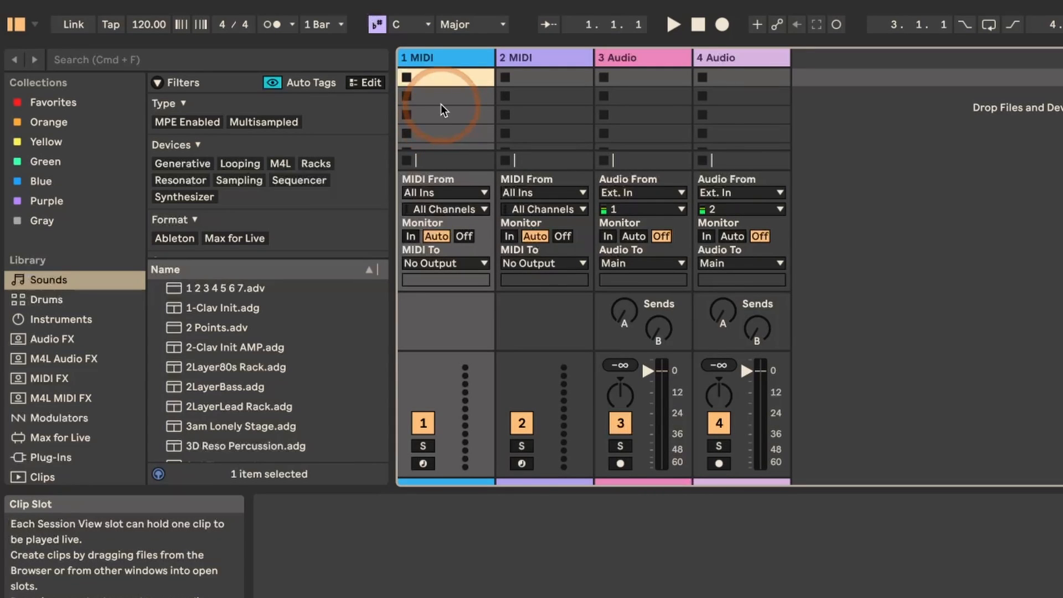
mouse_move(468, 483)
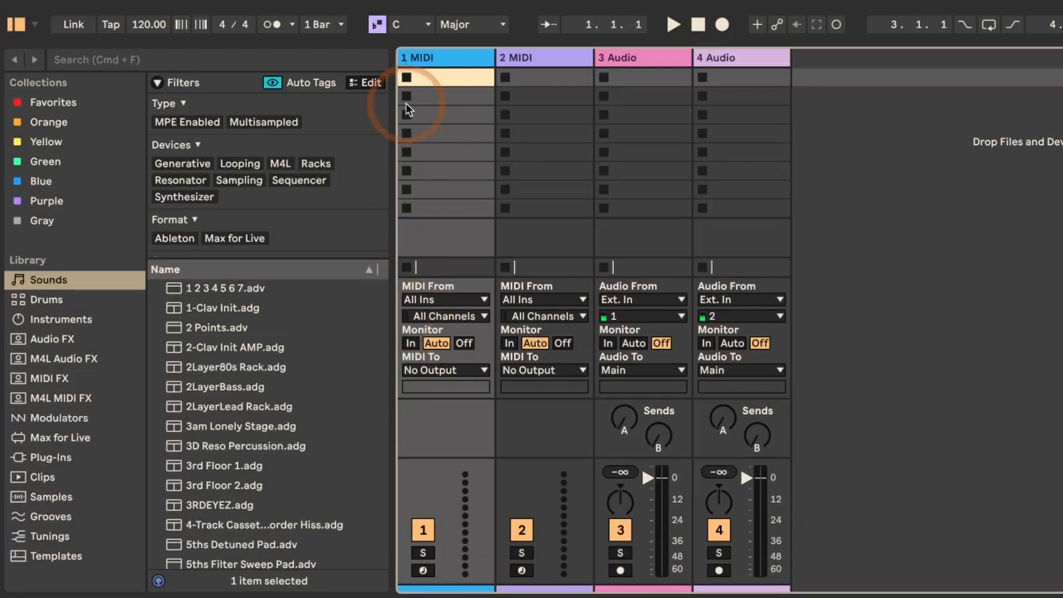
mouse_move(510, 76)
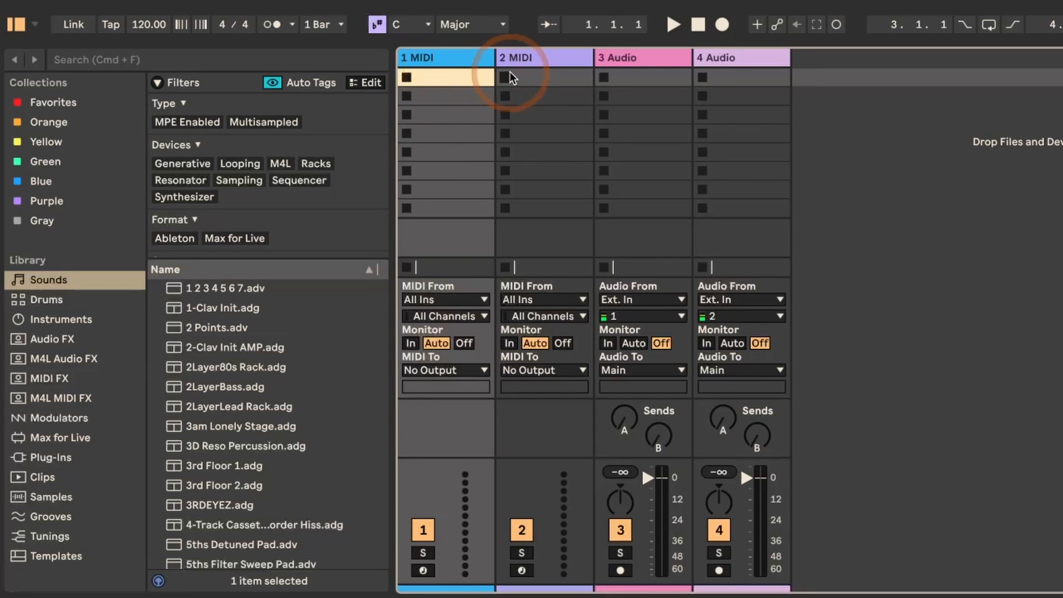
Step: Select all eight slots on 1 MIDI and 2 MIDI and fill them with empty MIDI clips via Cmd+Shift+M
click(444, 136)
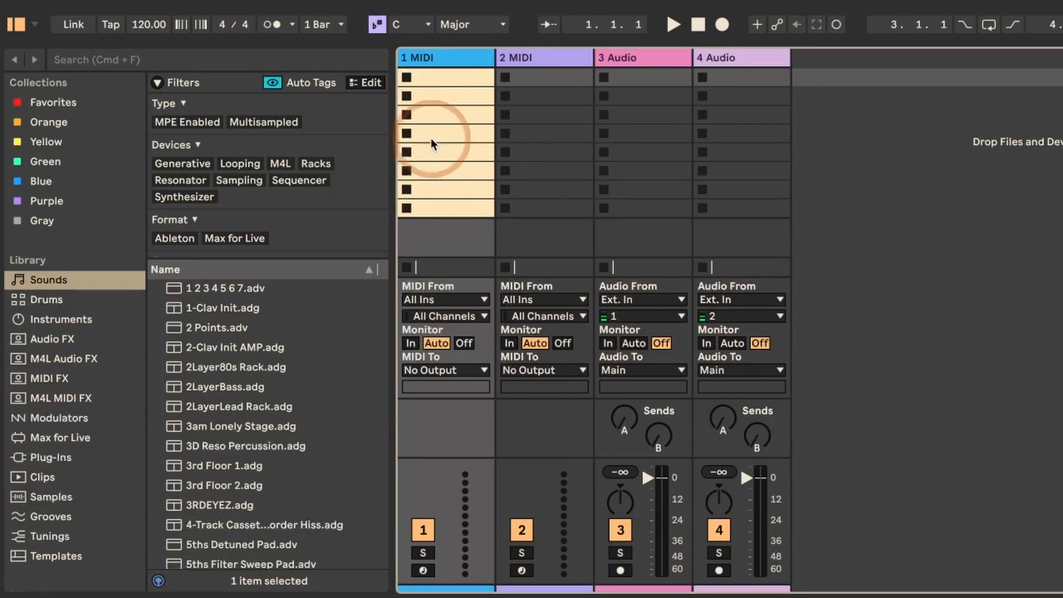
mouse_move(447, 85)
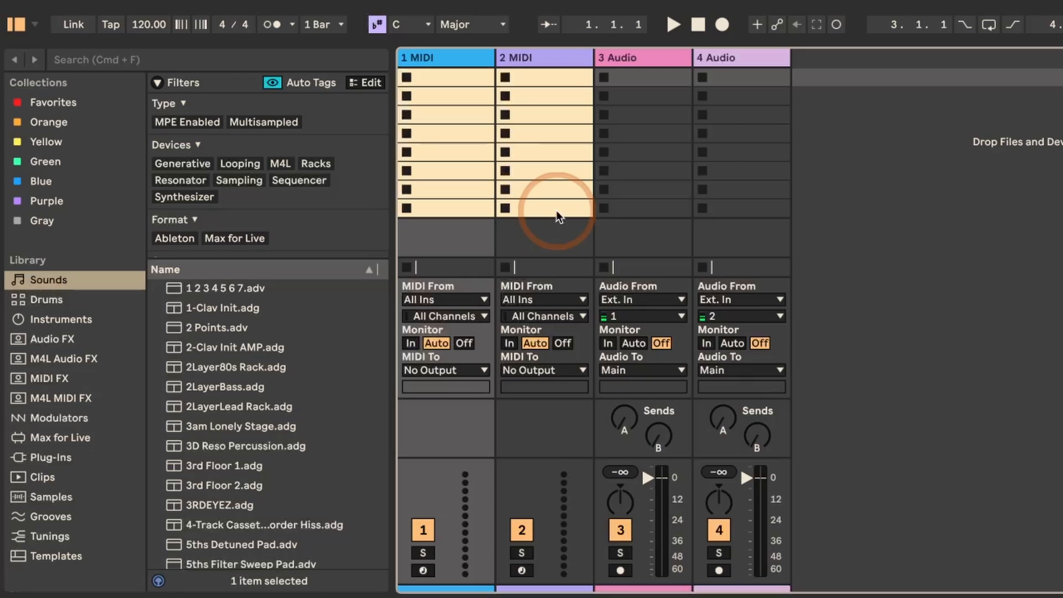
mouse_move(445, 122)
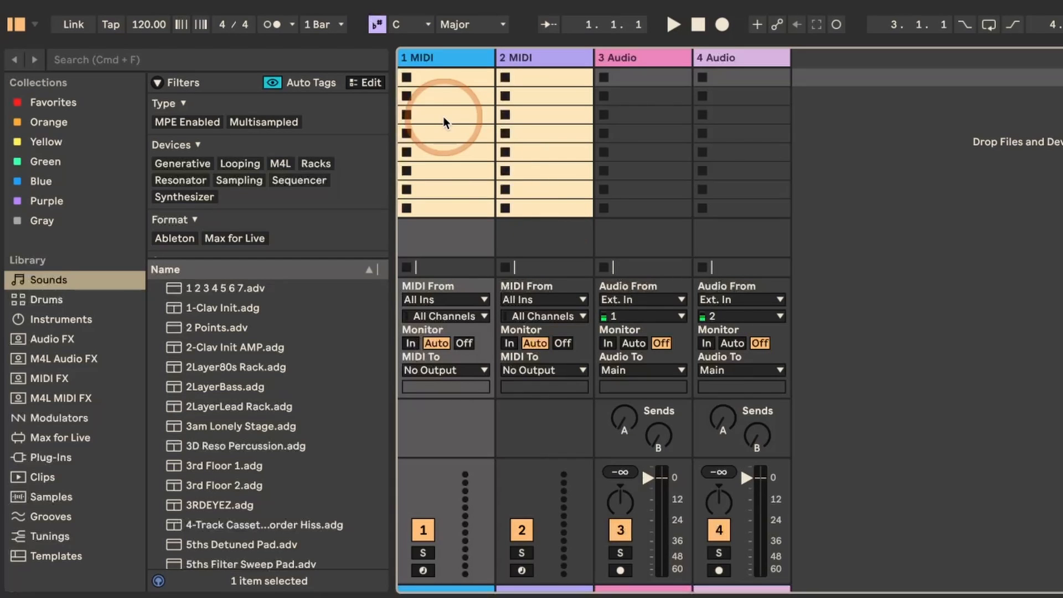
mouse_move(447, 86)
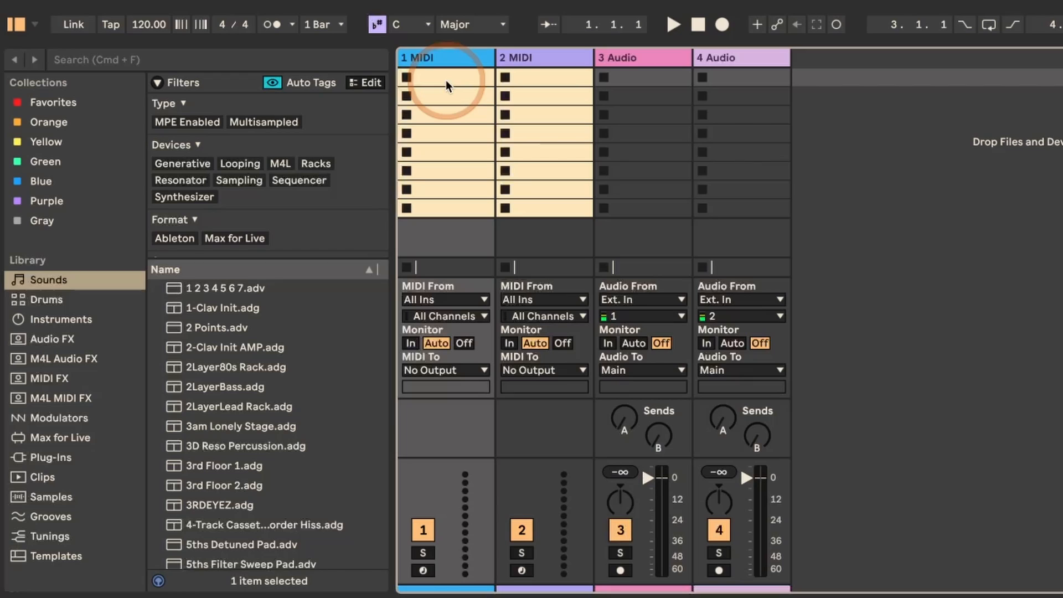
key(cmd+shift+m)
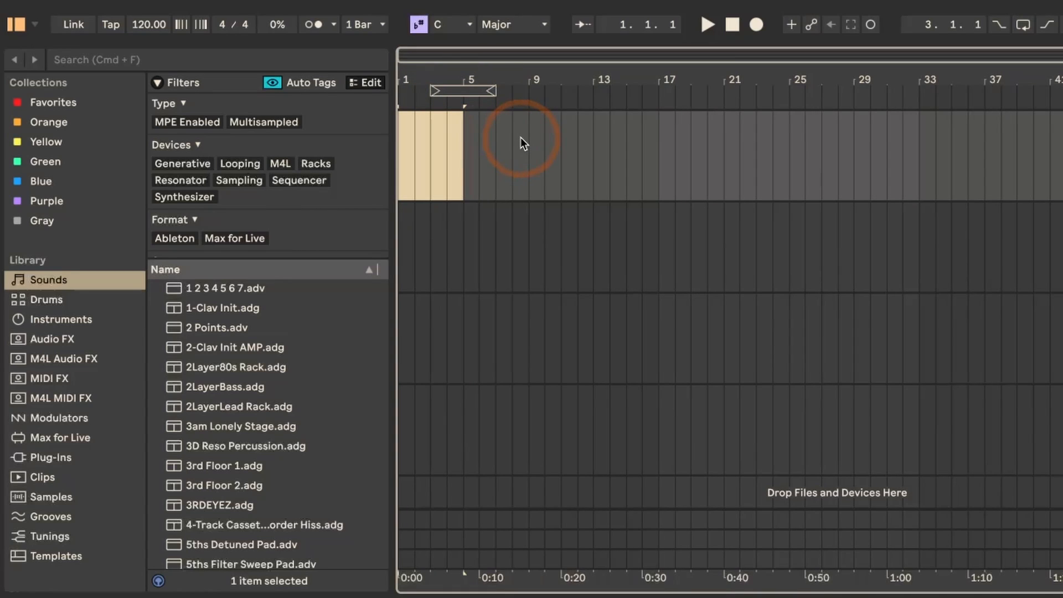
mouse_move(500, 147)
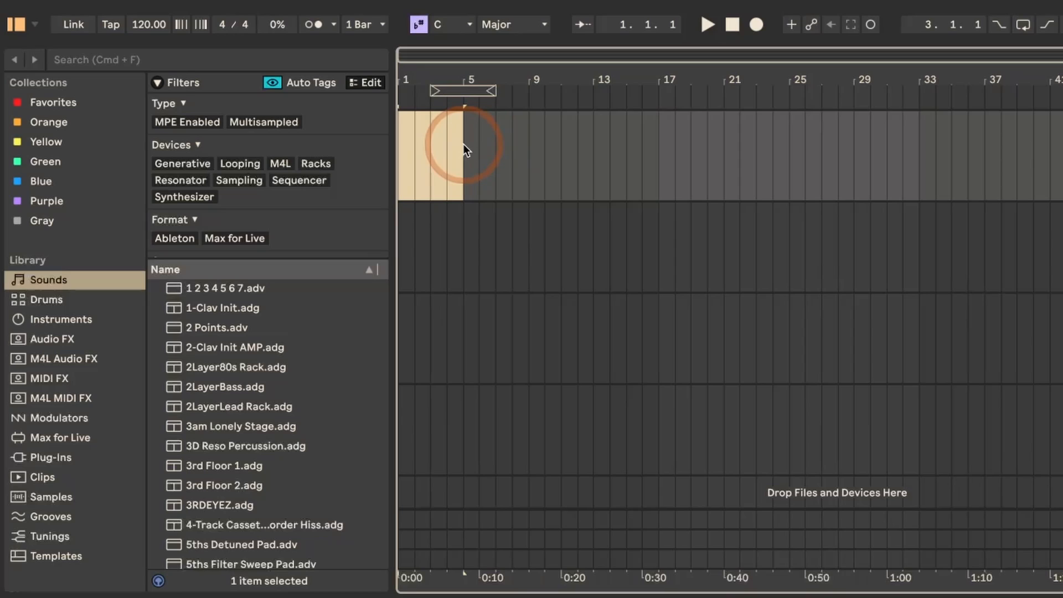
mouse_move(530, 142)
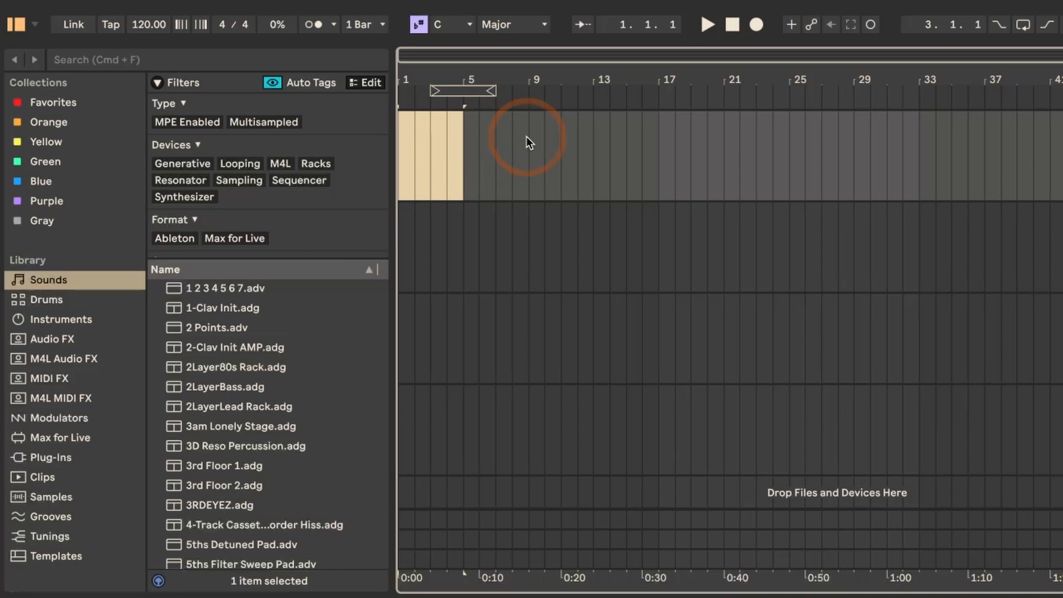
Step: Extend the Arrangement time selection to bar 9 on both MIDI tracks and insert empty MIDI clips there
click(529, 135)
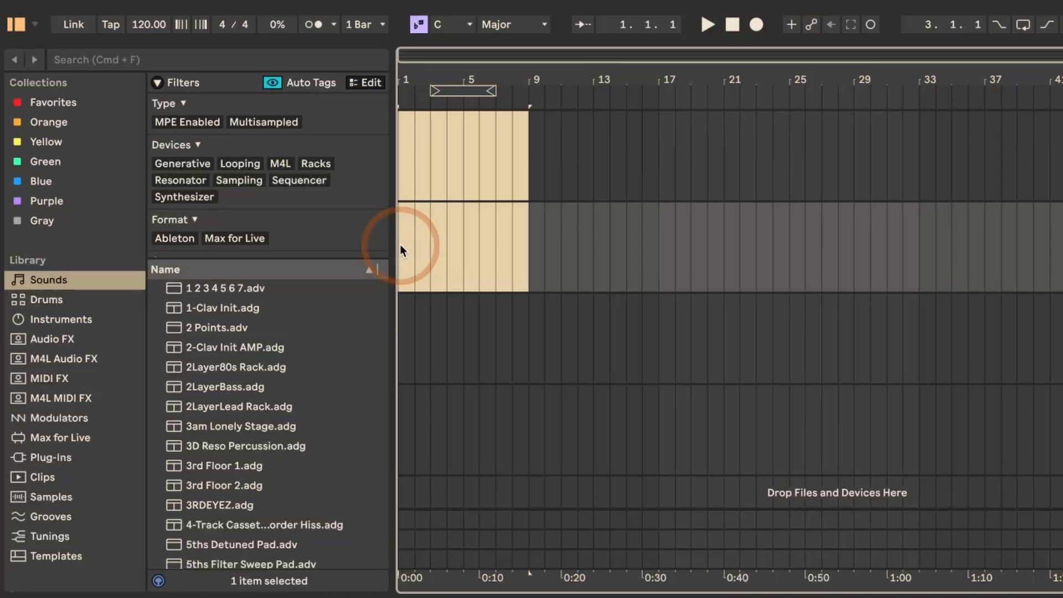
mouse_move(417, 163)
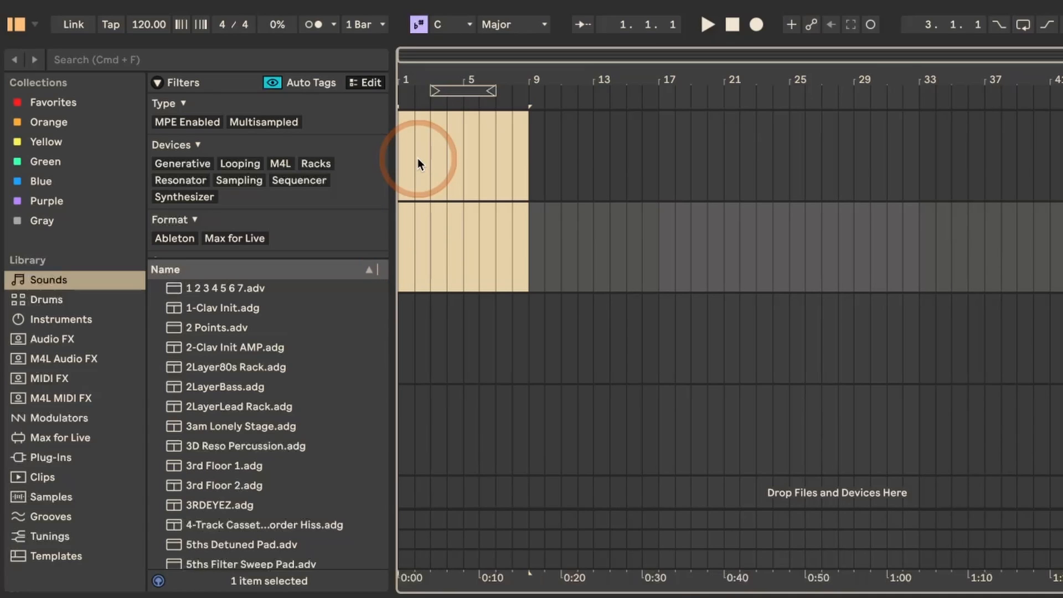
right_click(419, 163)
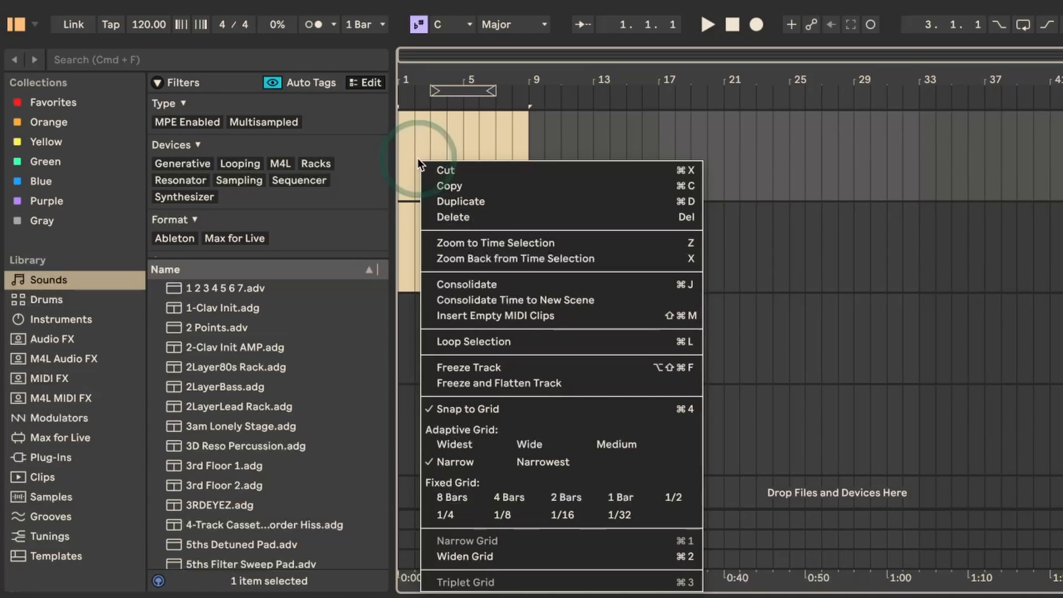
mouse_move(495, 316)
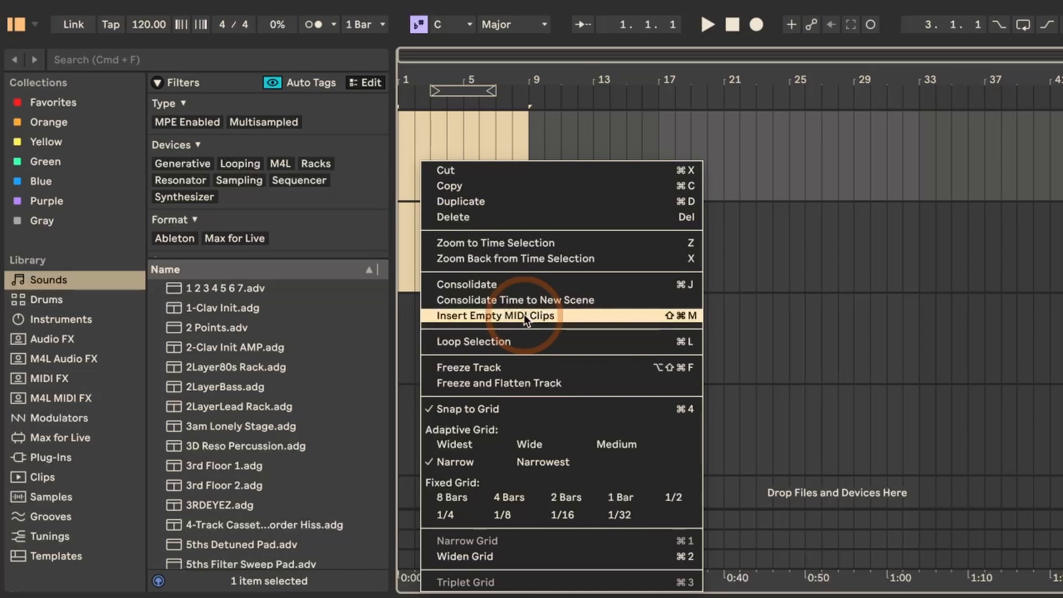
click(495, 314)
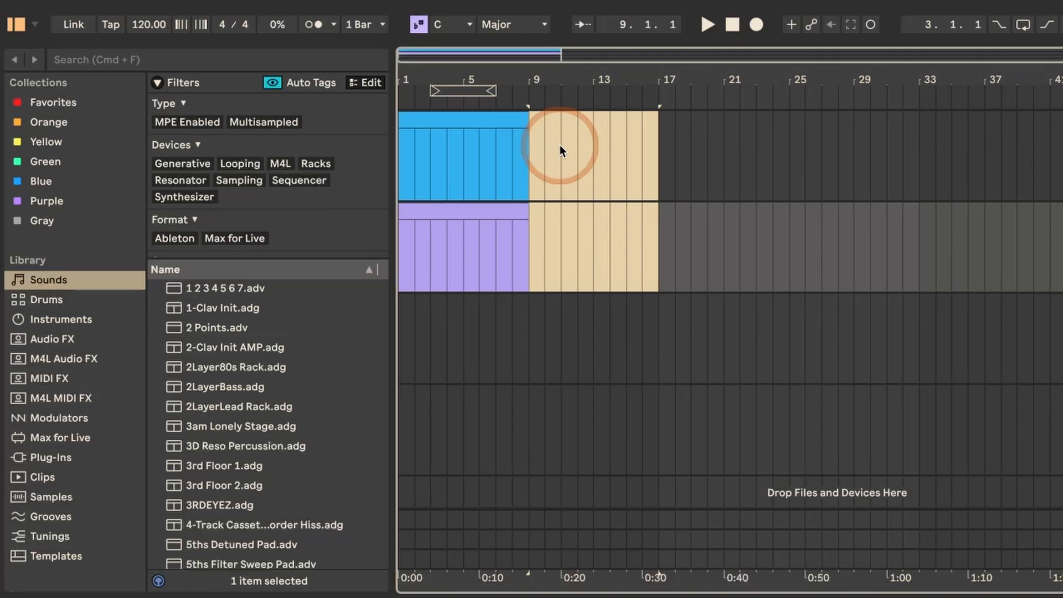
mouse_move(122, 7)
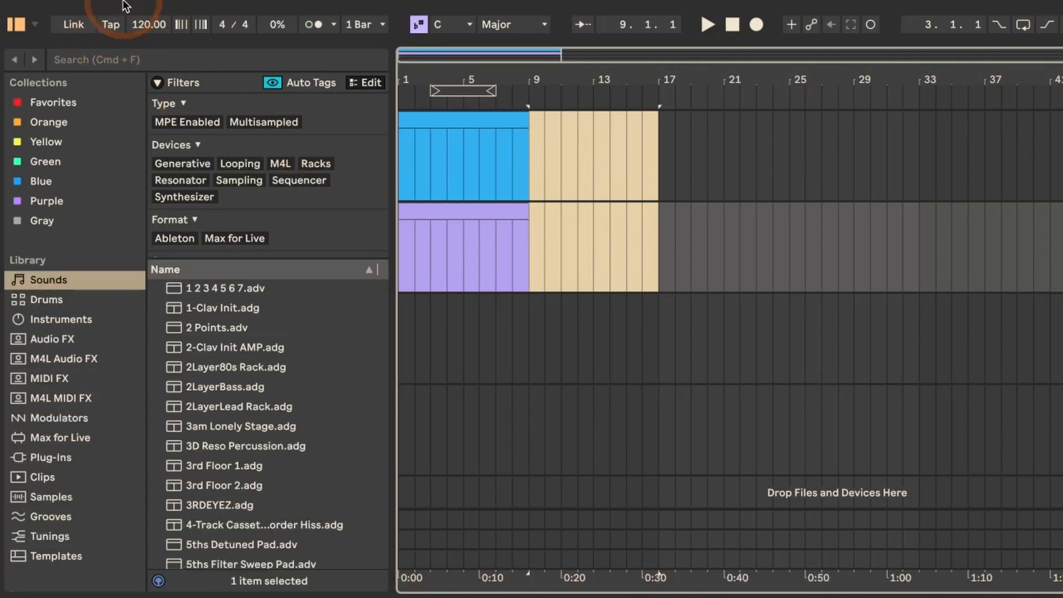
Step: Insert empty MIDI clips over bars 9 to 17 on both tracks via Create > Insert Empty MIDI Clips
click(167, 10)
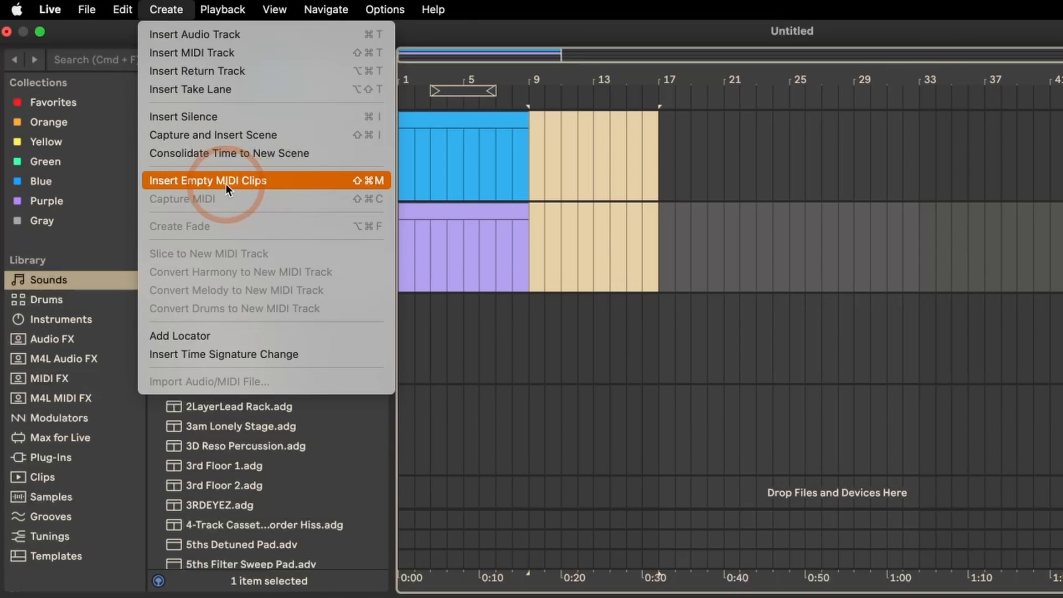
click(208, 180)
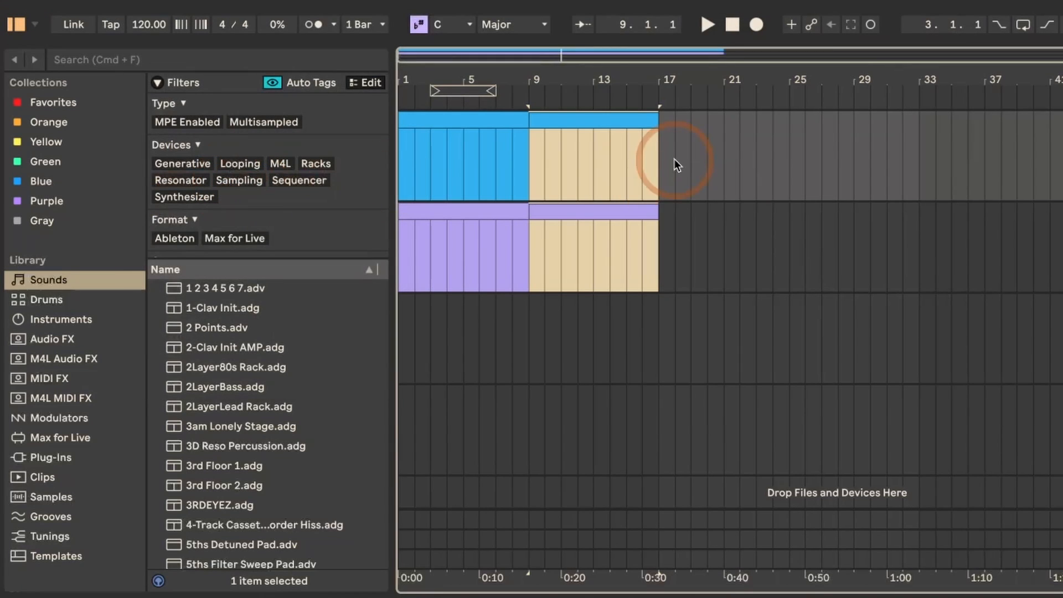
mouse_move(643, 177)
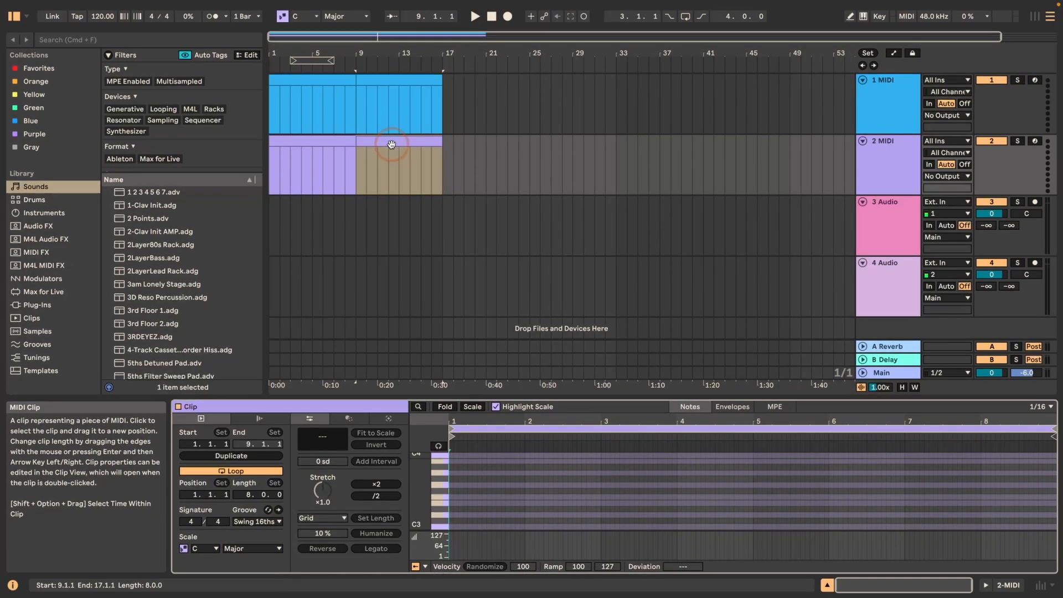
Step: Show the MIDI Generative Tools panel for the bar 9–17 clip on 2 MIDI
click(385, 419)
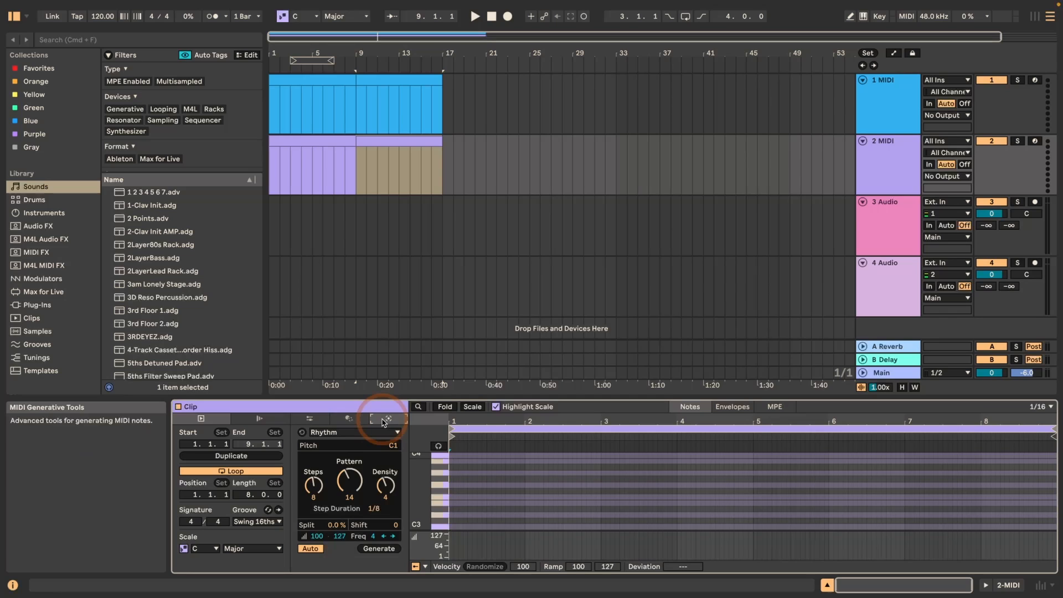